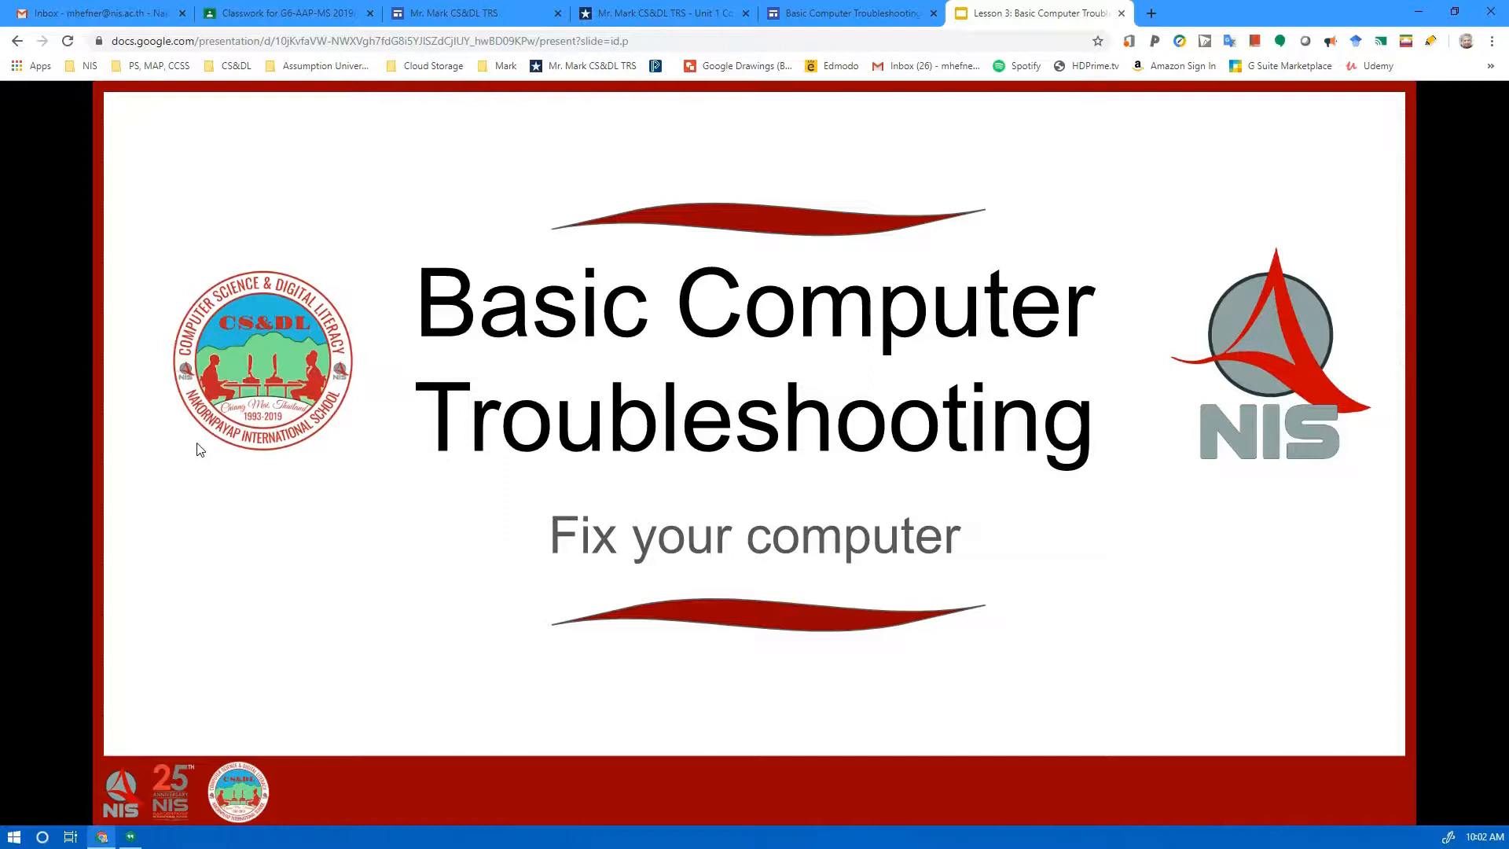
pyautogui.moveTo(220, 445)
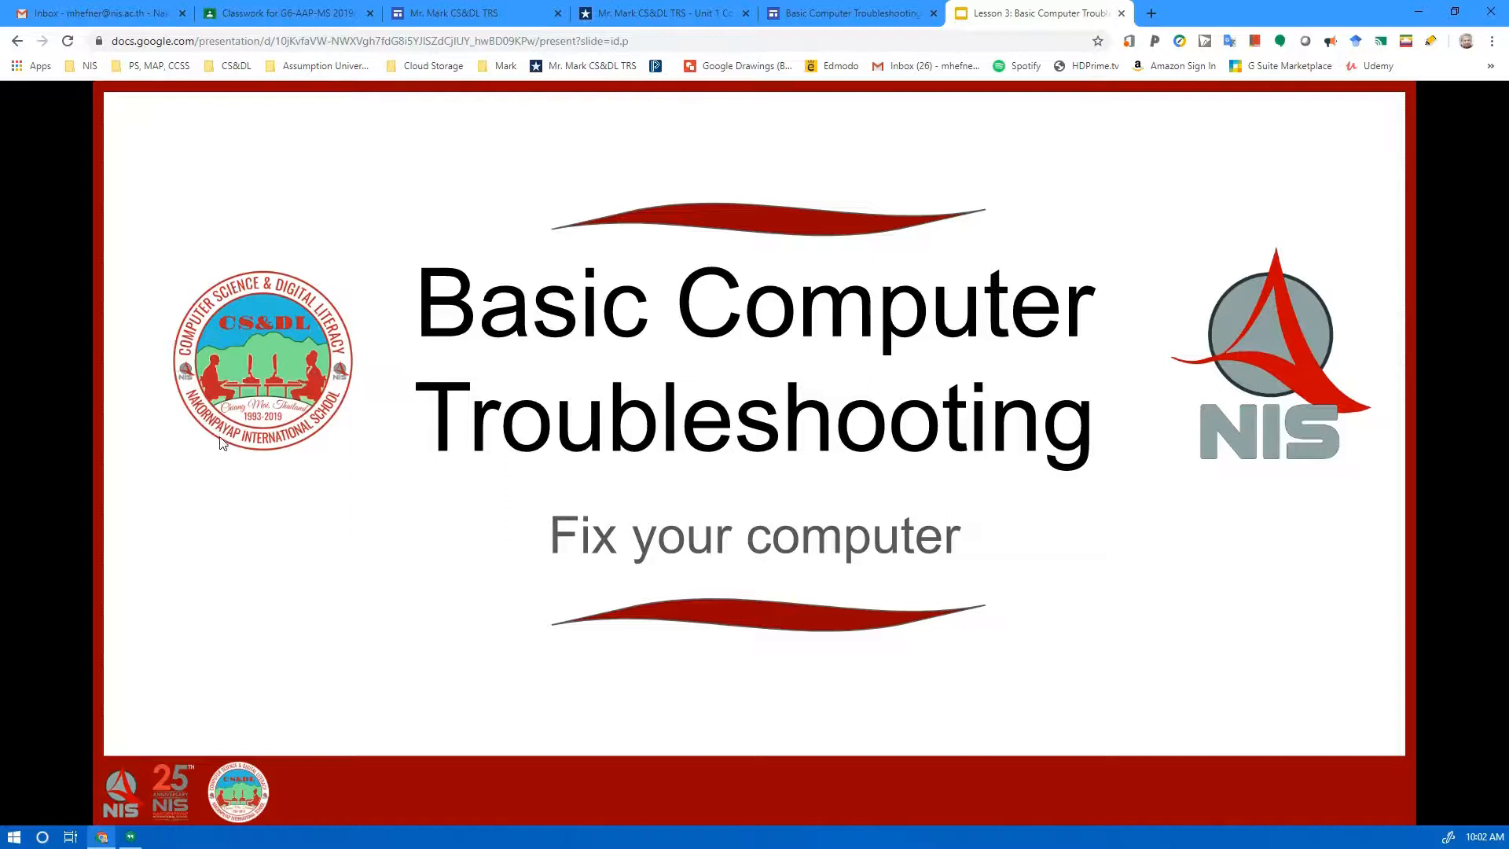
pyautogui.moveTo(1269, 354)
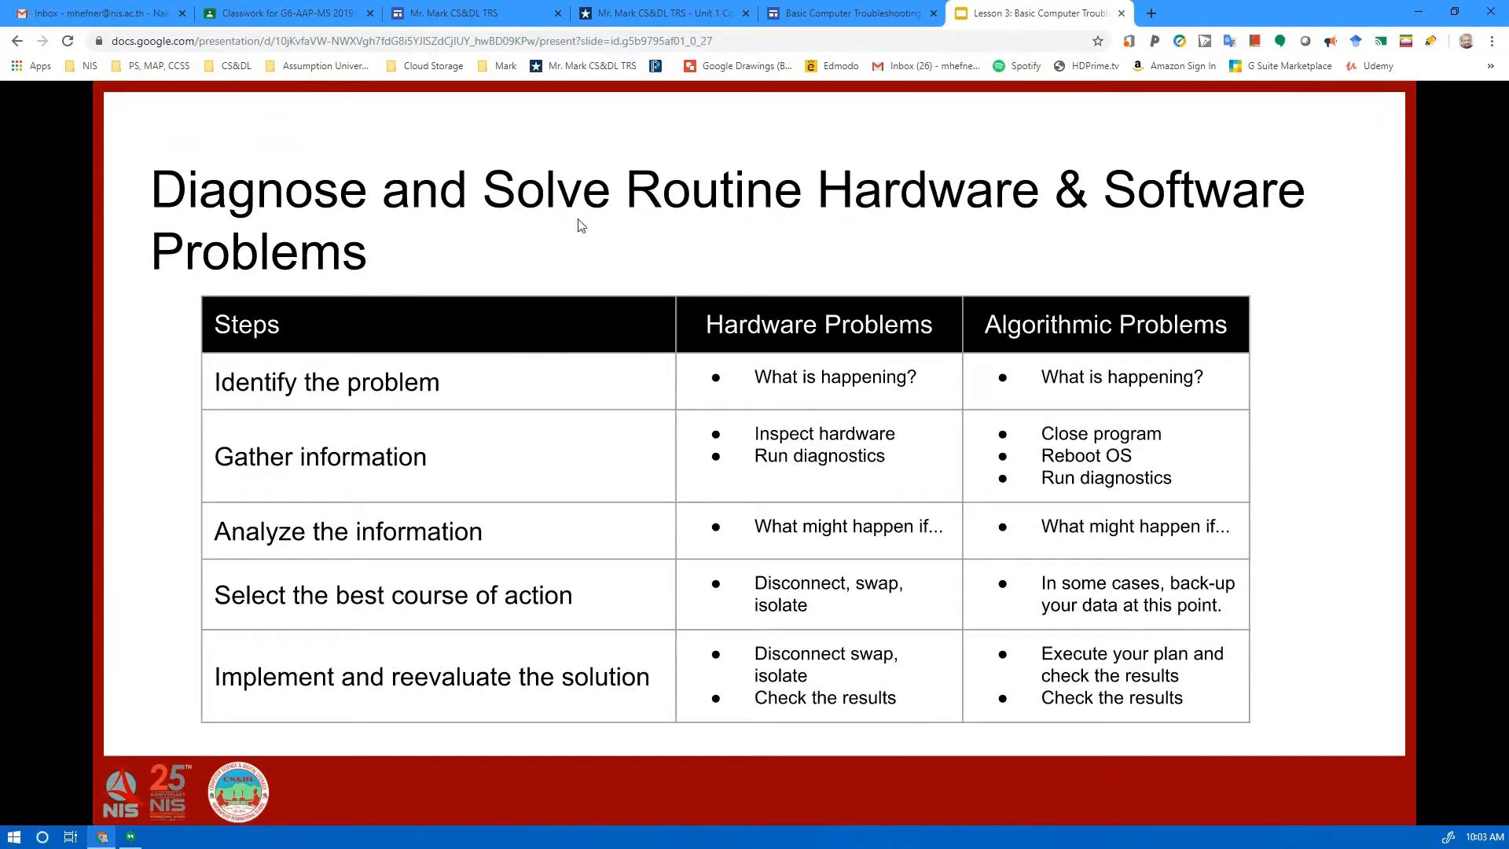
pyautogui.moveTo(448, 242)
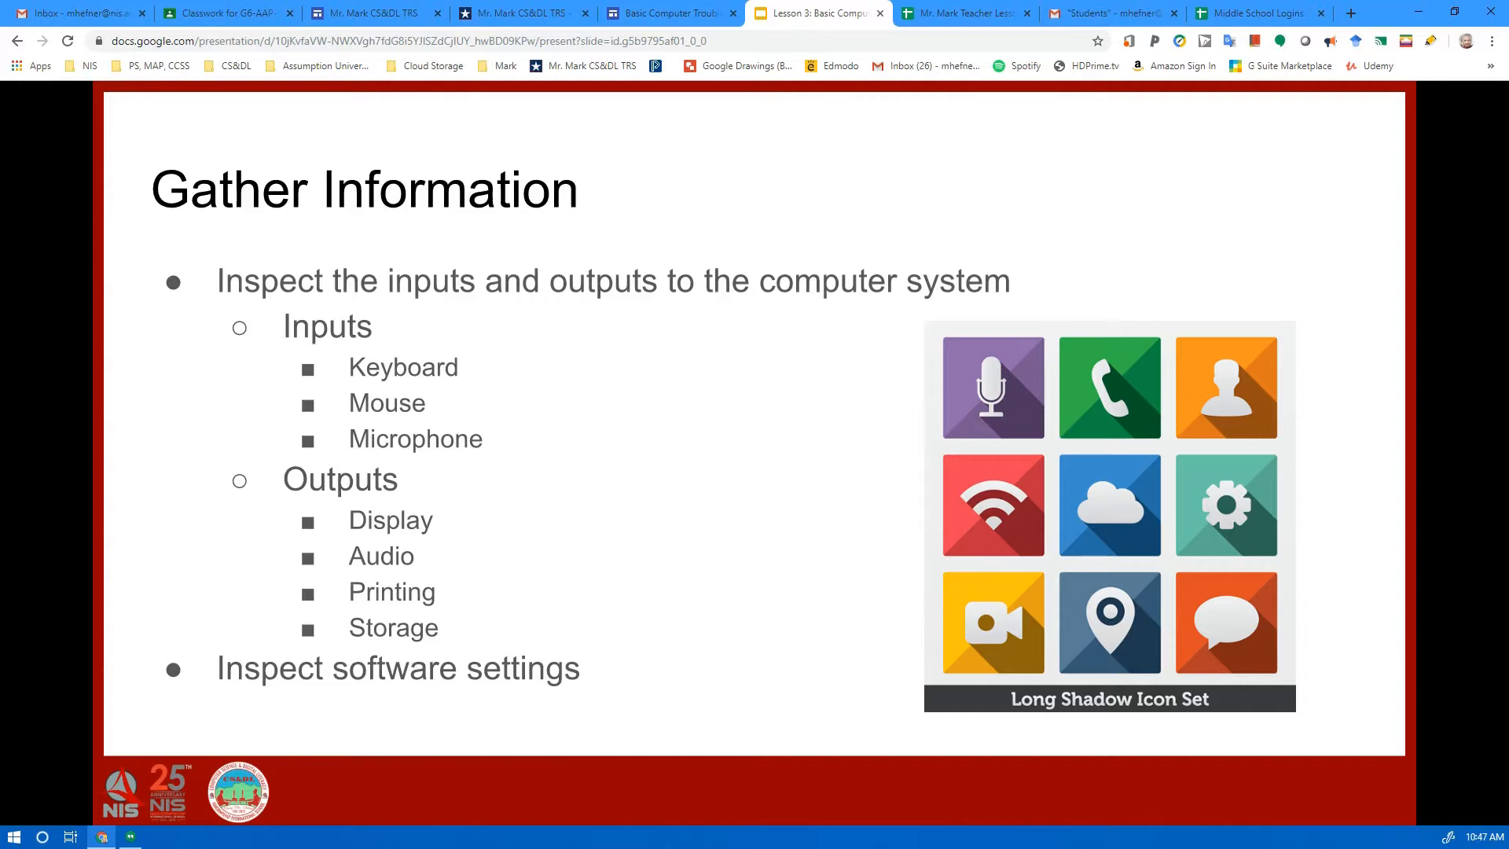
pyautogui.moveTo(1028, 316)
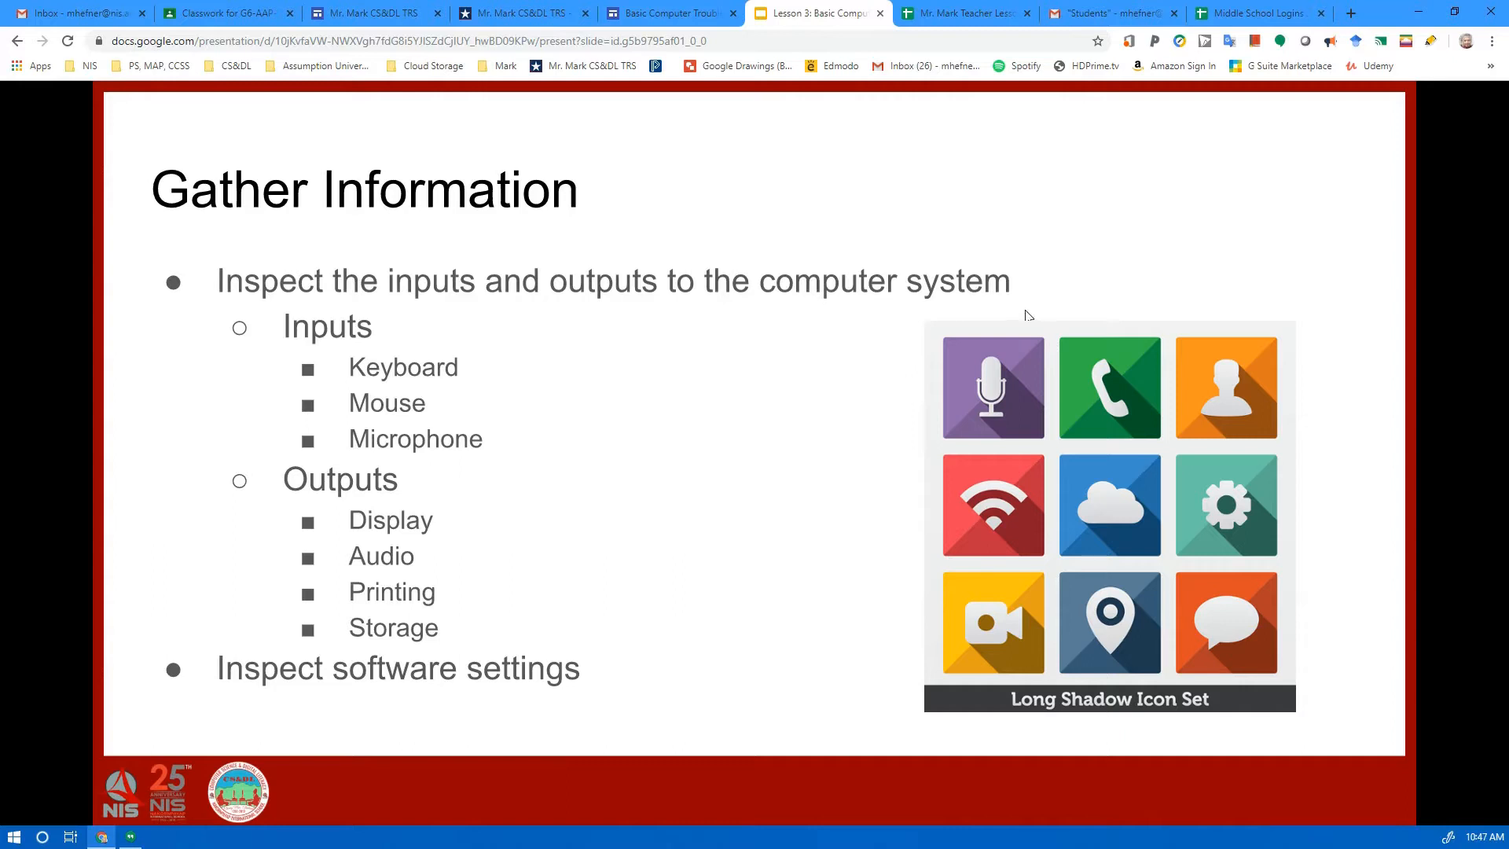
pyautogui.moveTo(1033, 299)
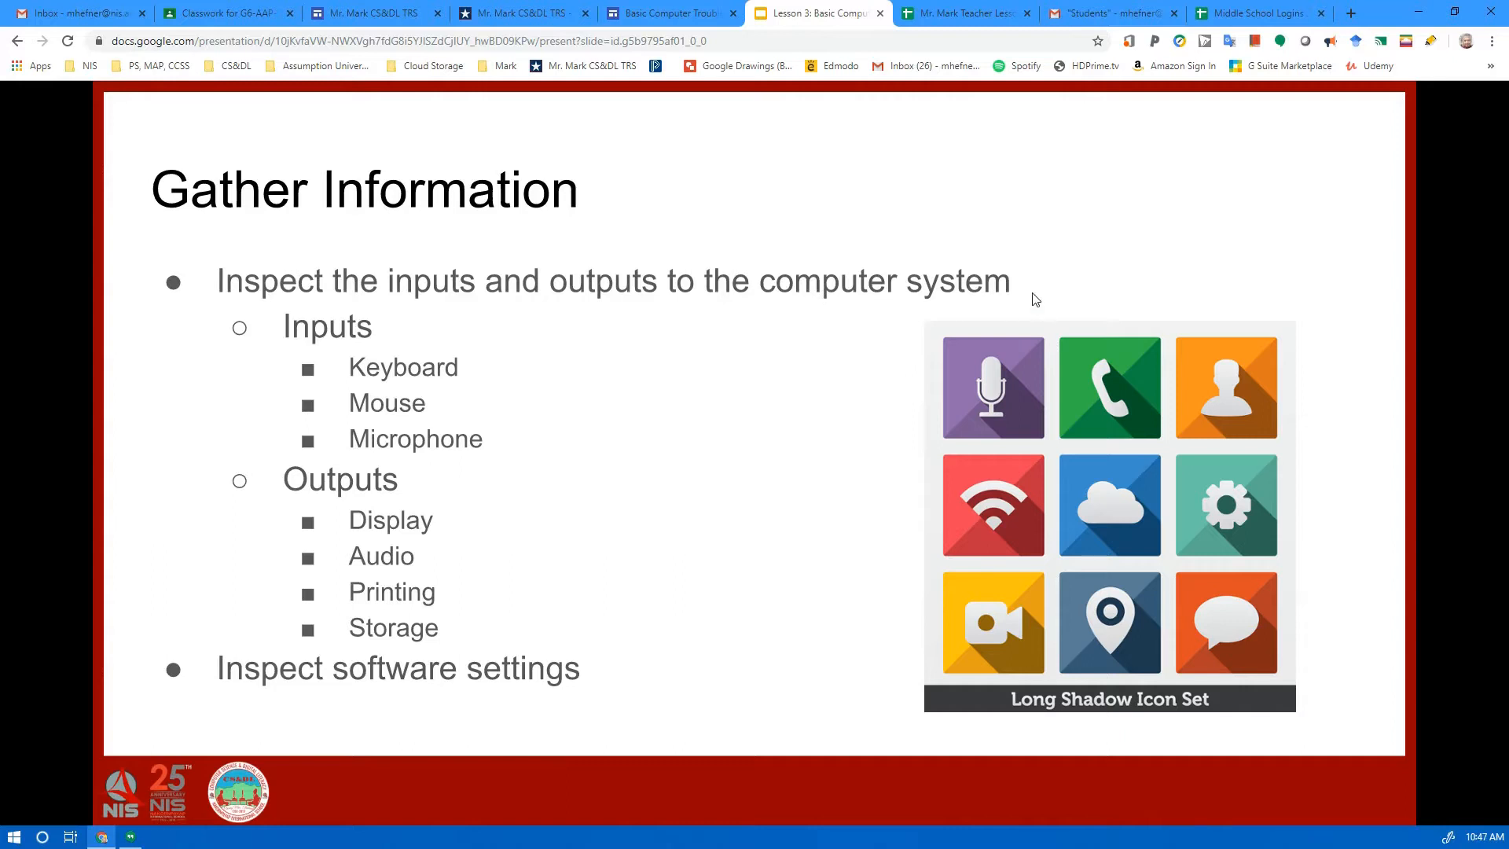
pyautogui.moveTo(1031, 308)
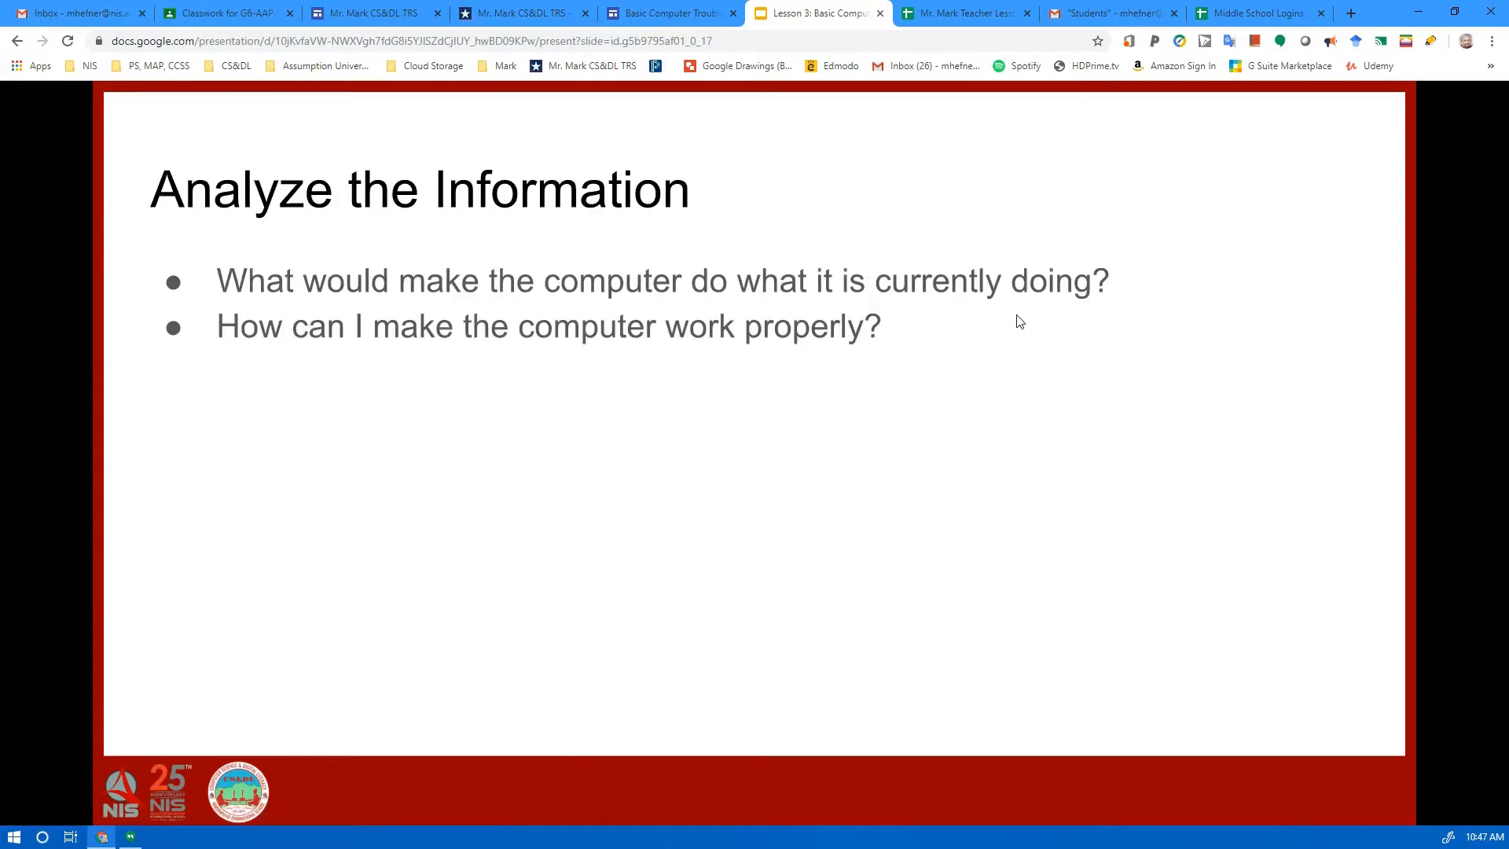
pyautogui.moveTo(1023, 323)
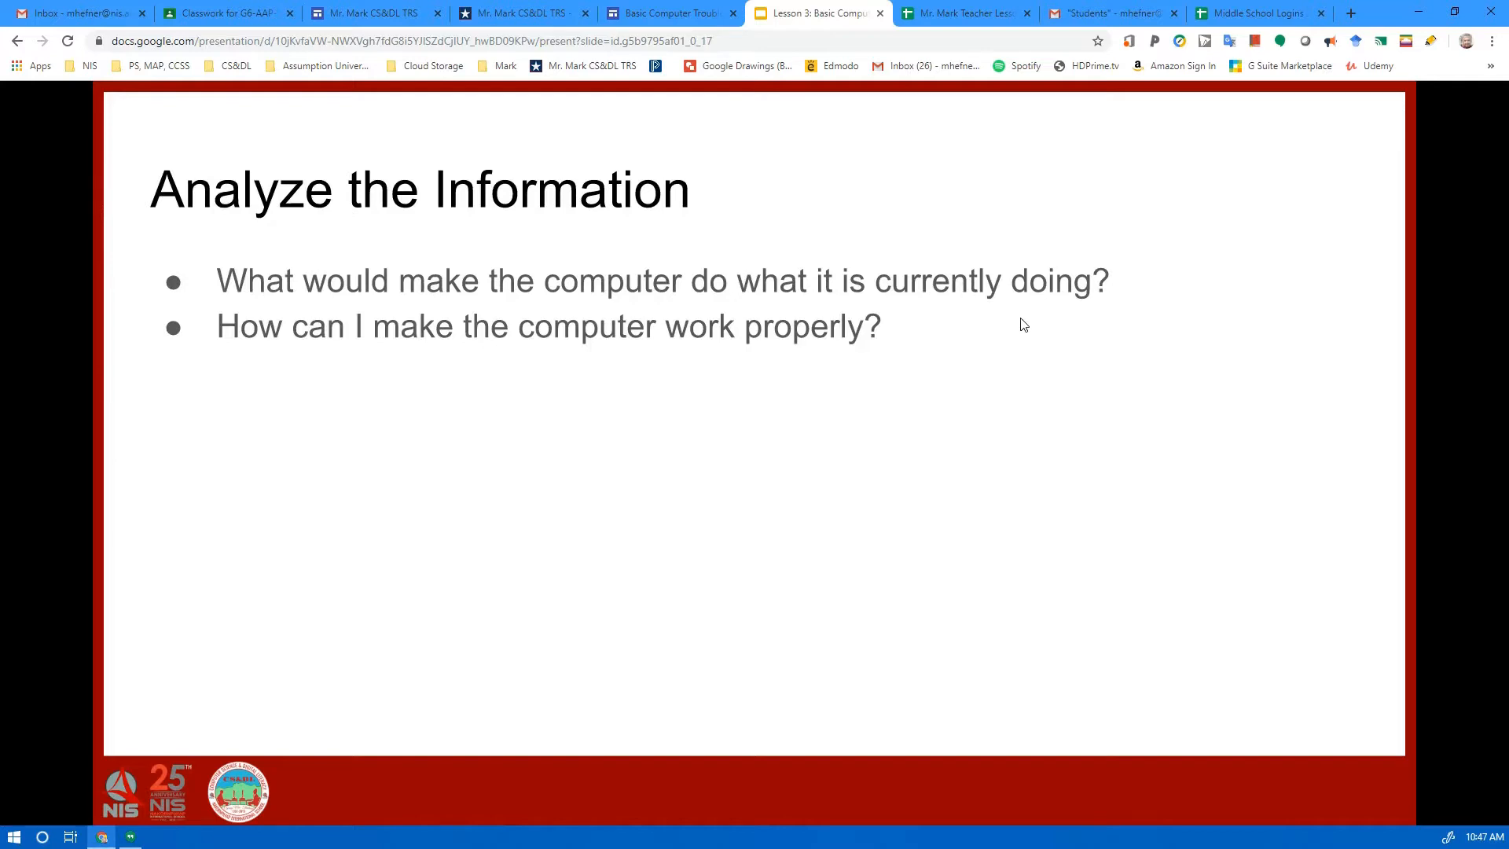
pyautogui.moveTo(1027, 319)
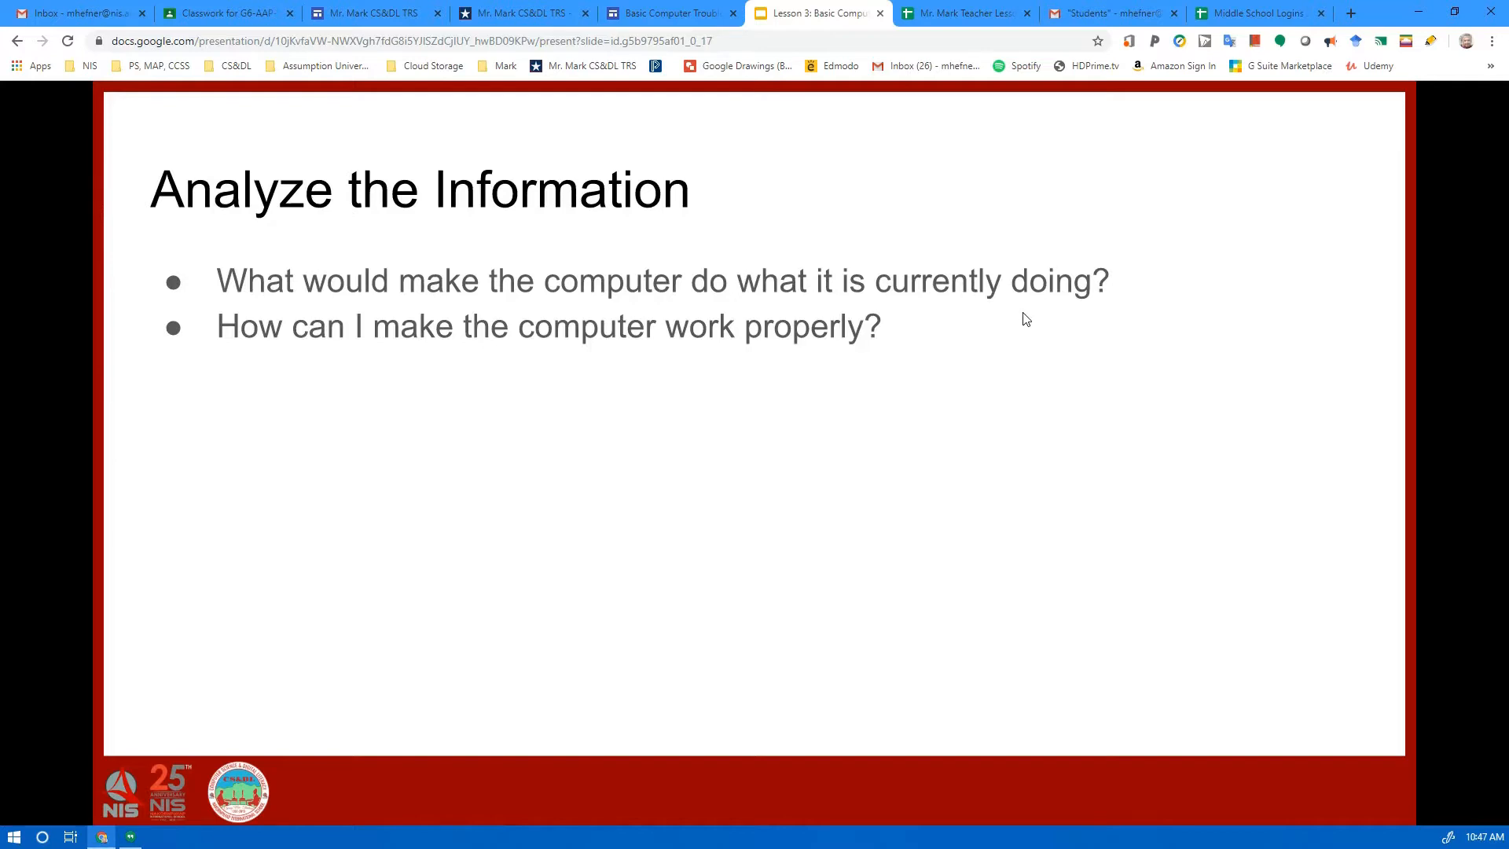